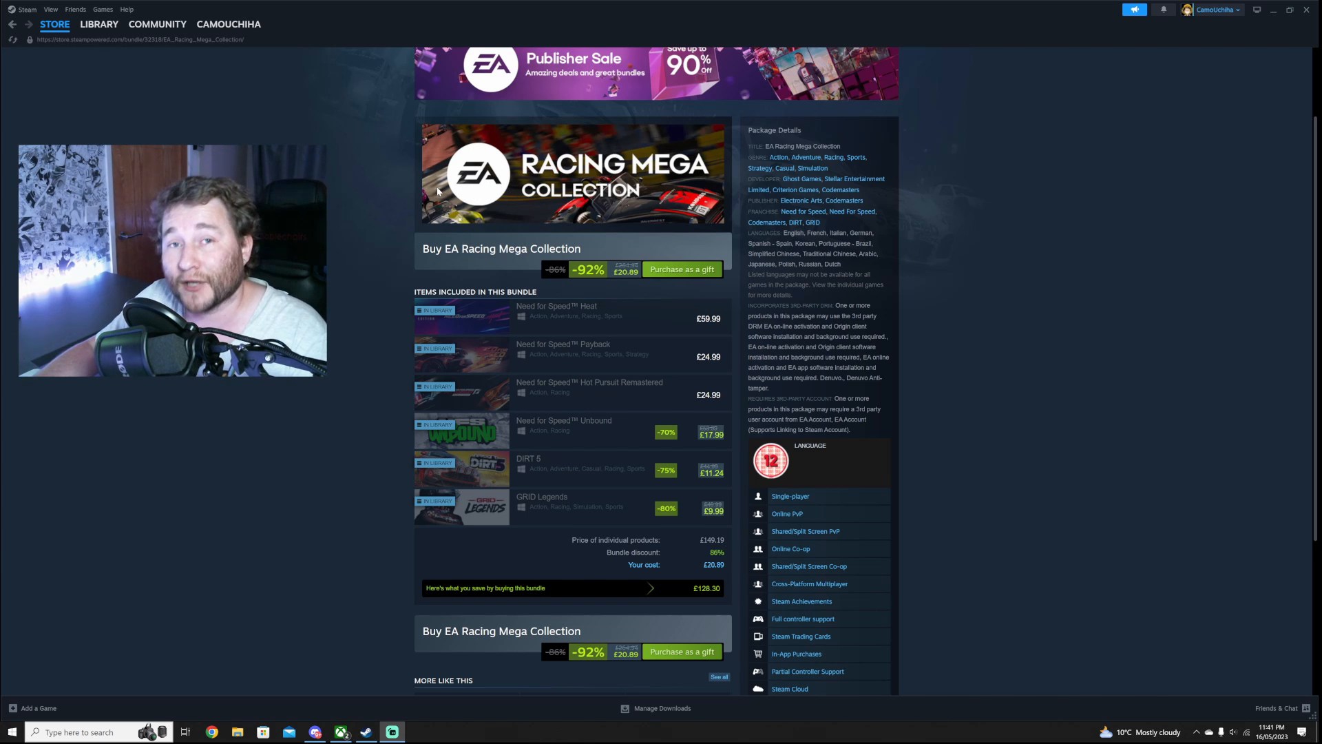
mouse_move(556, 316)
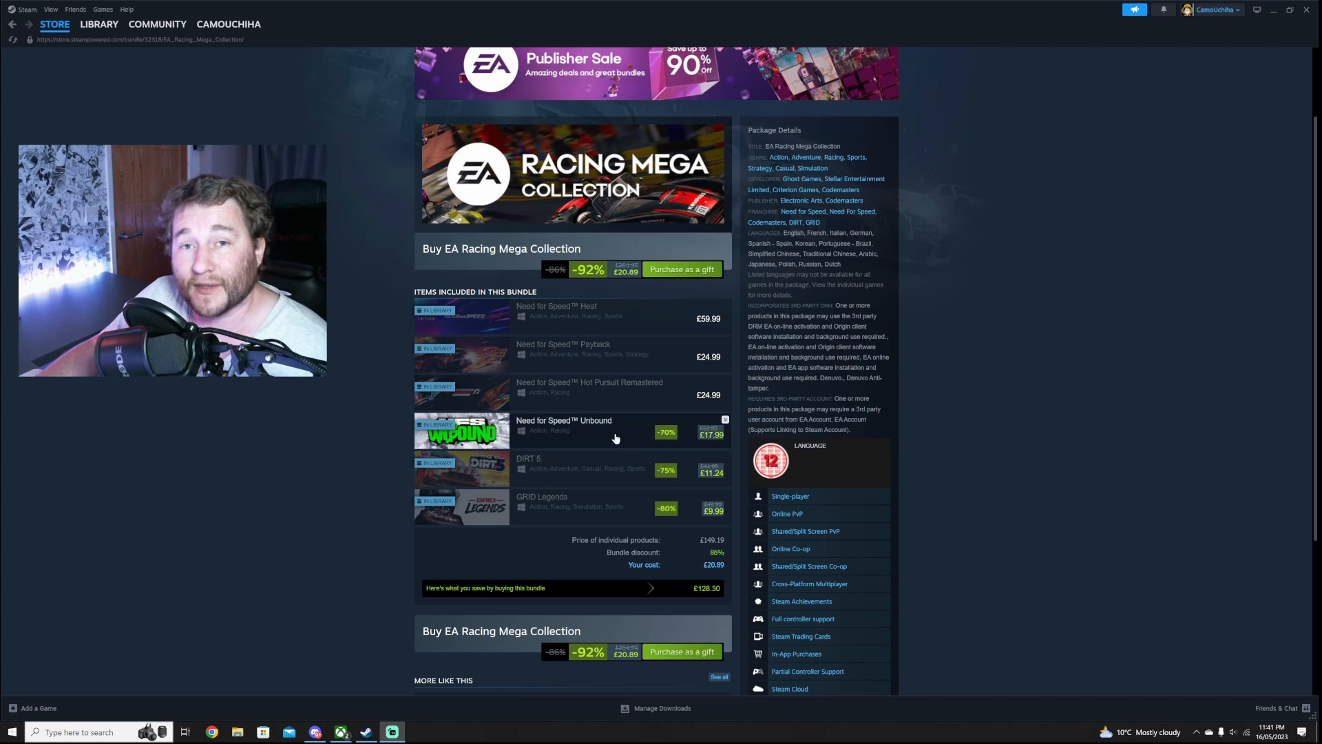
mouse_move(482, 319)
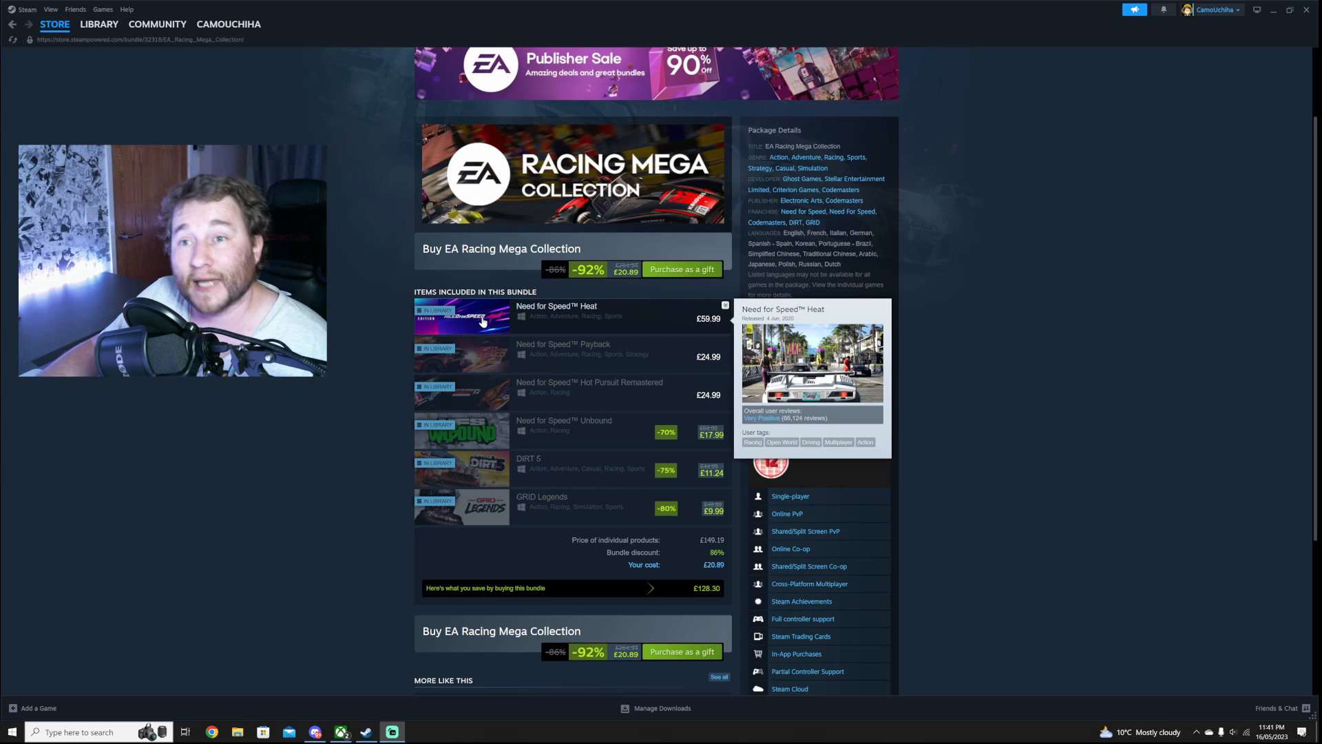
mouse_move(337, 300)
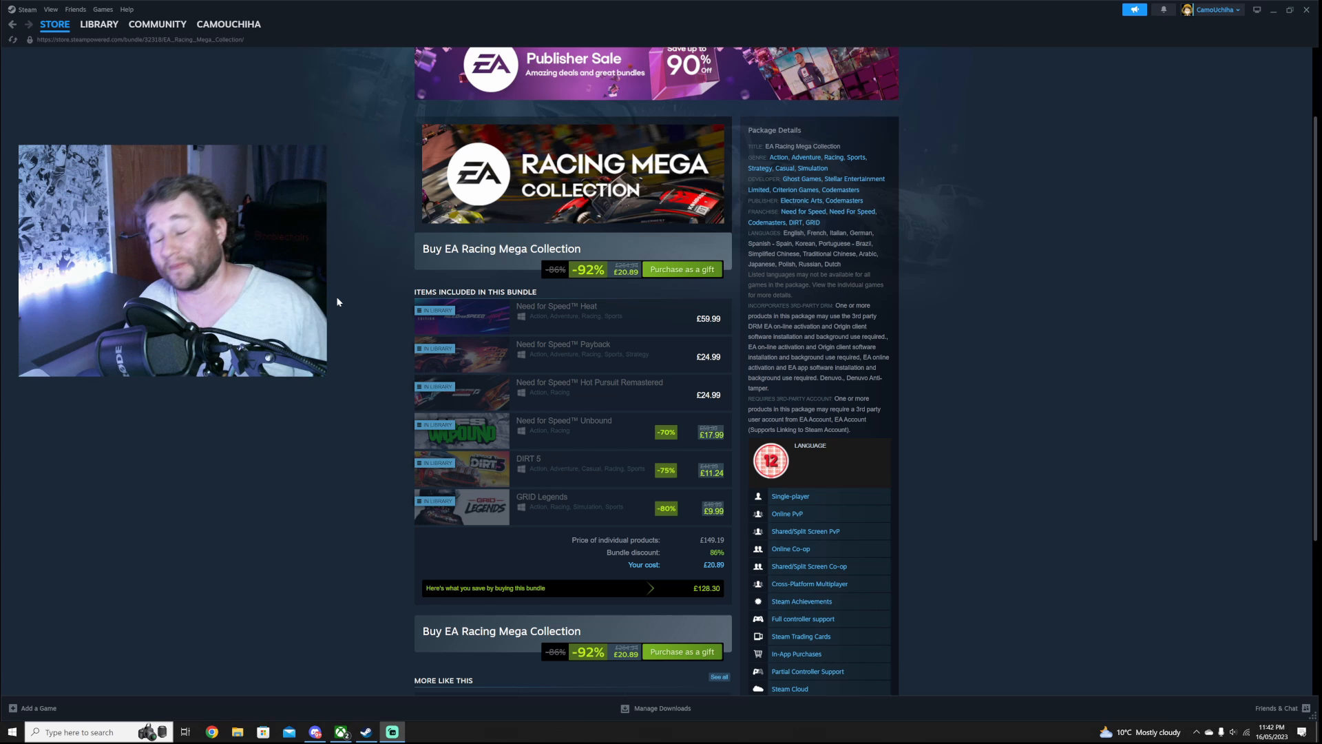
mouse_move(365, 162)
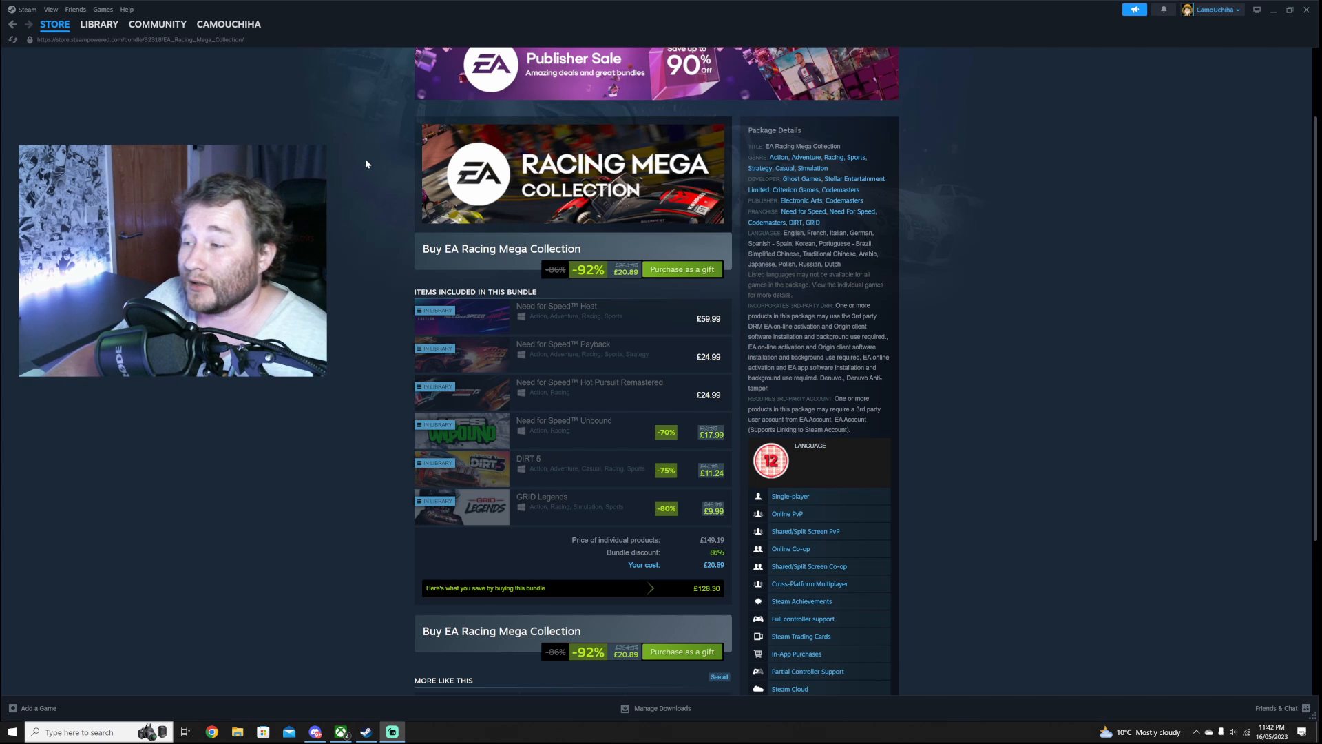
mouse_move(333, 192)
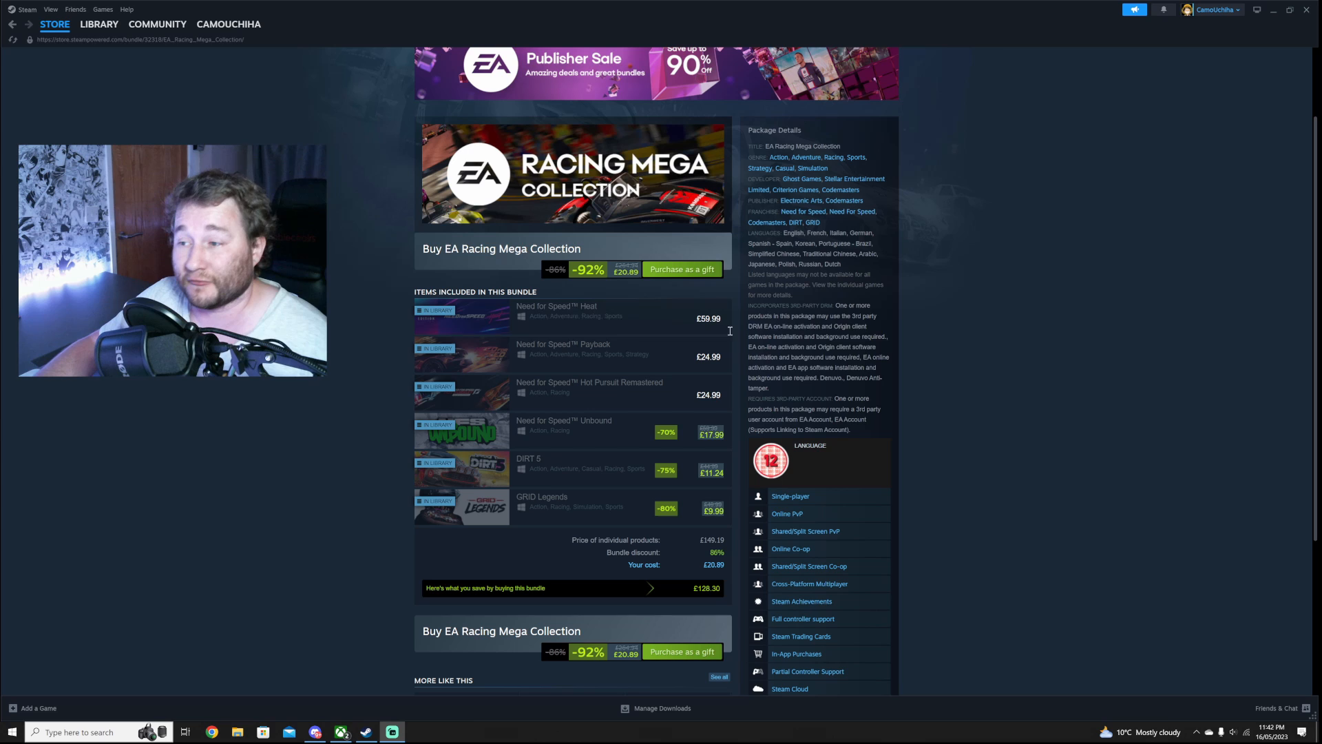
mouse_move(628, 319)
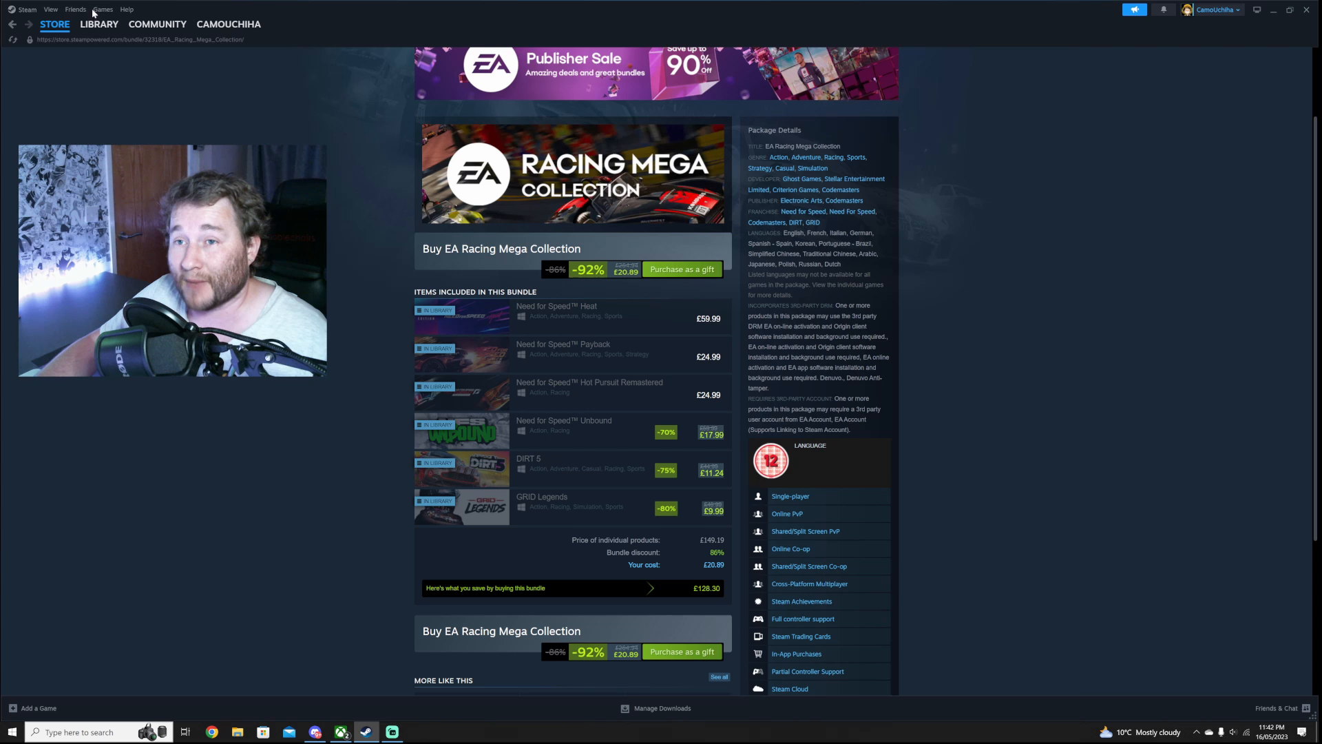
Search the Steam library for 'need' and open Need for Speed Heat's page.
click(98, 24)
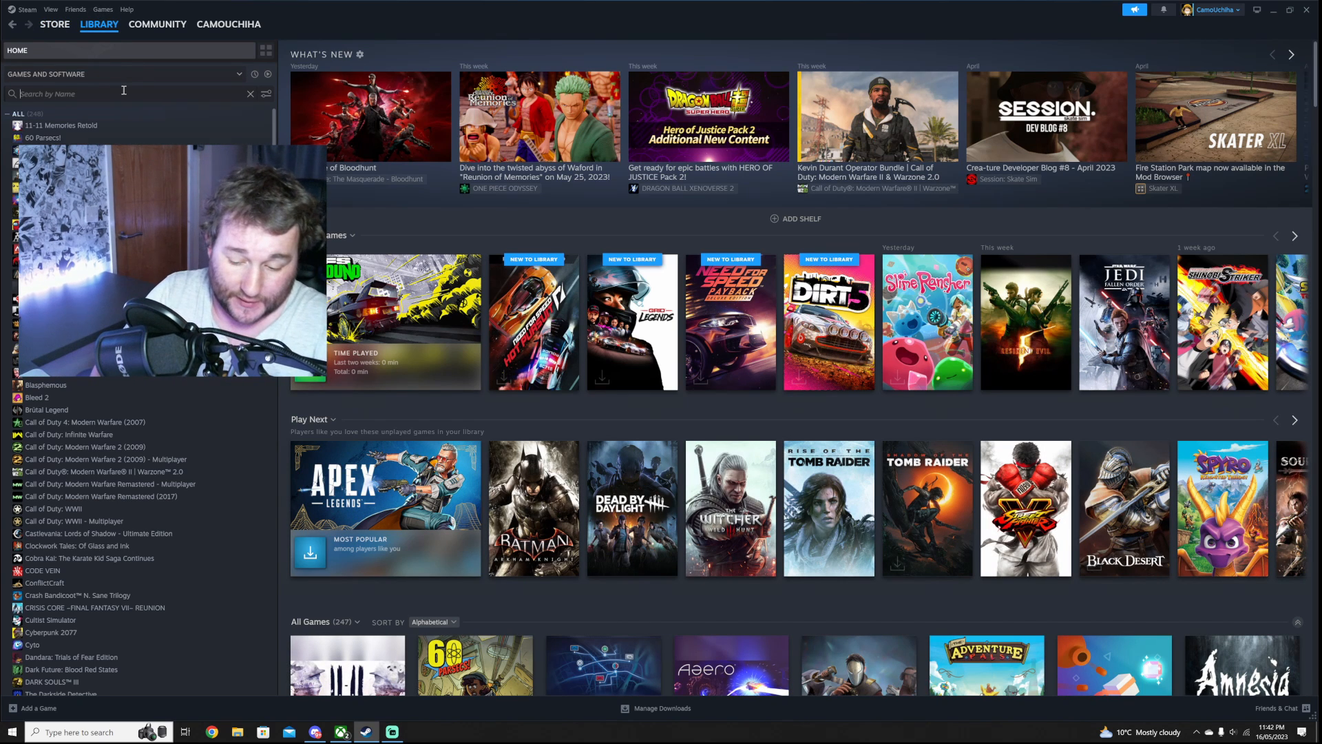
text(nf)
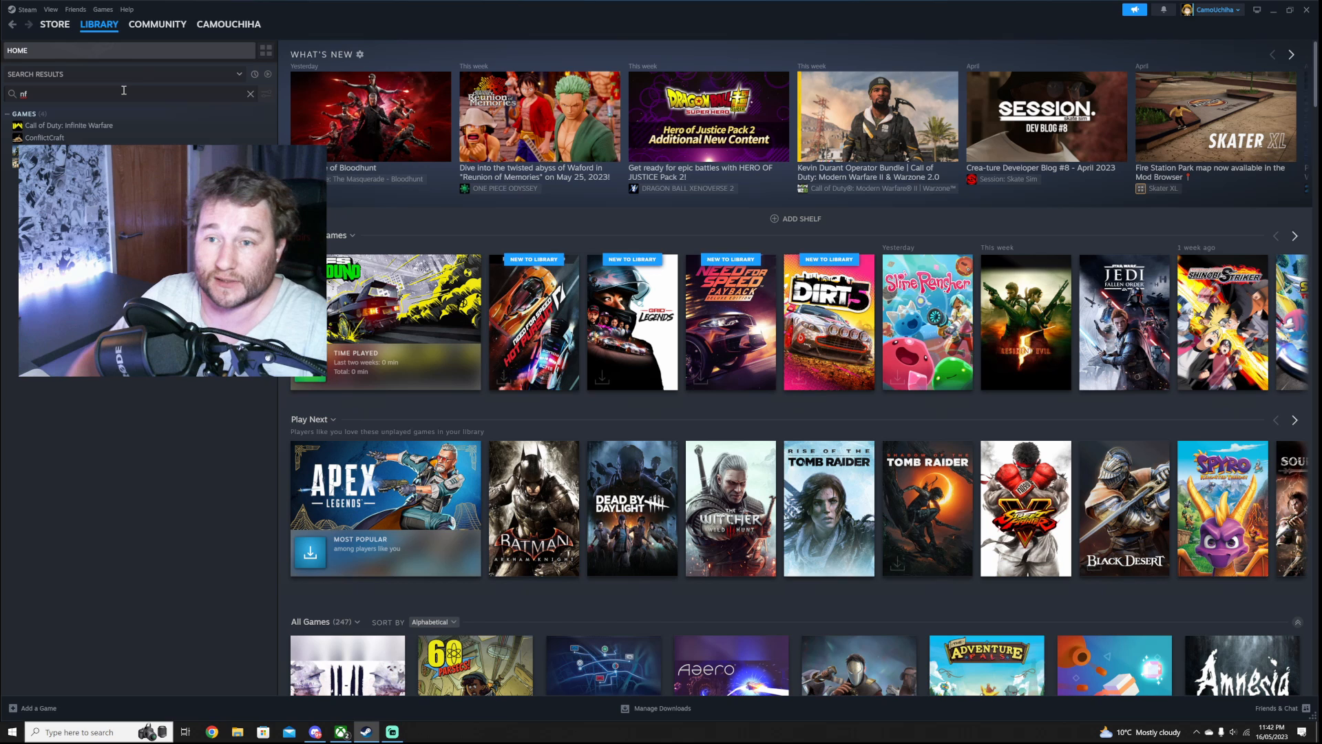
text(need)
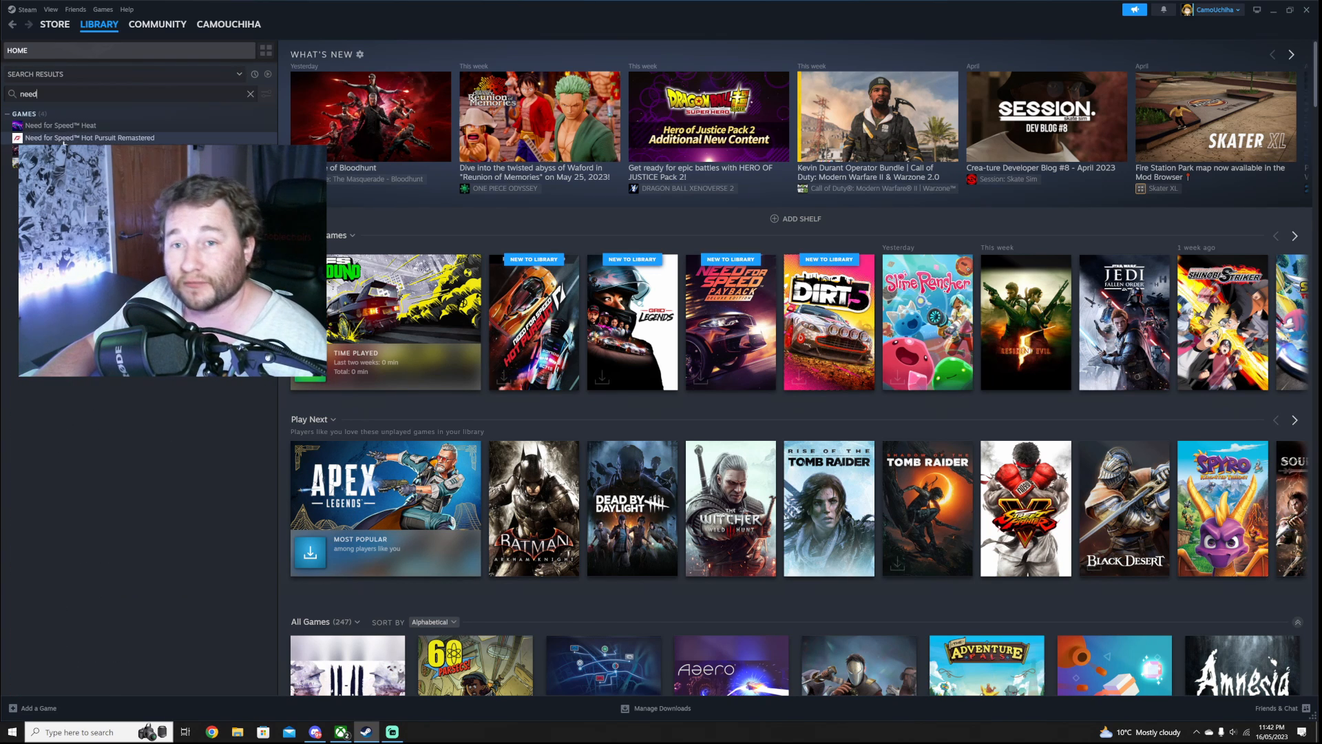
click(61, 124)
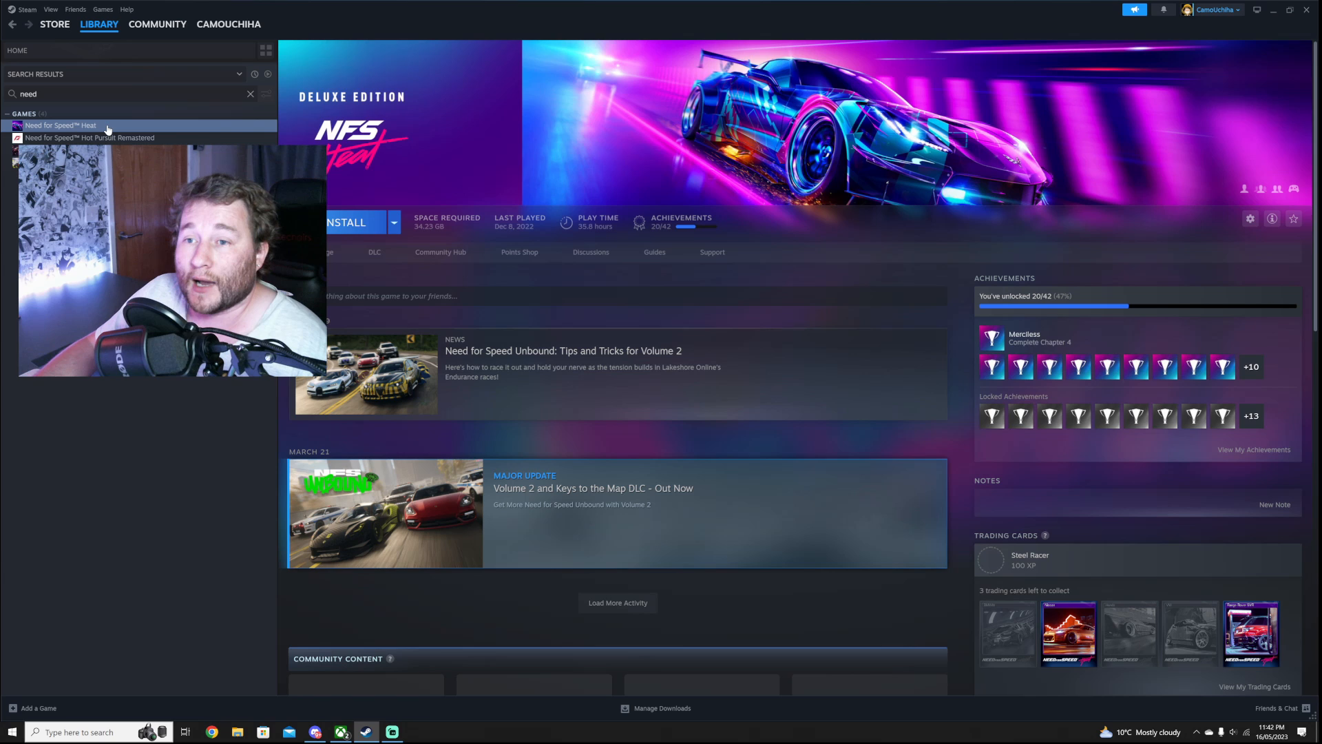
mouse_move(567, 238)
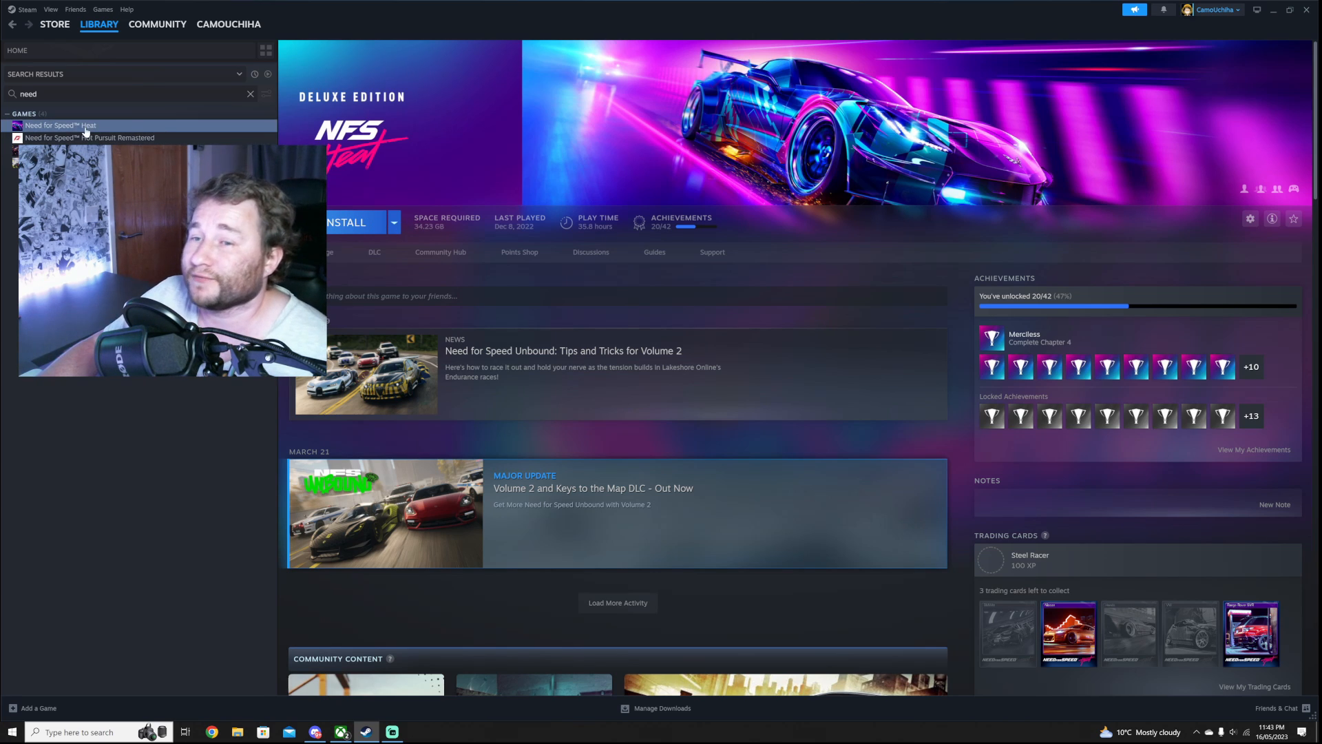
mouse_move(519, 252)
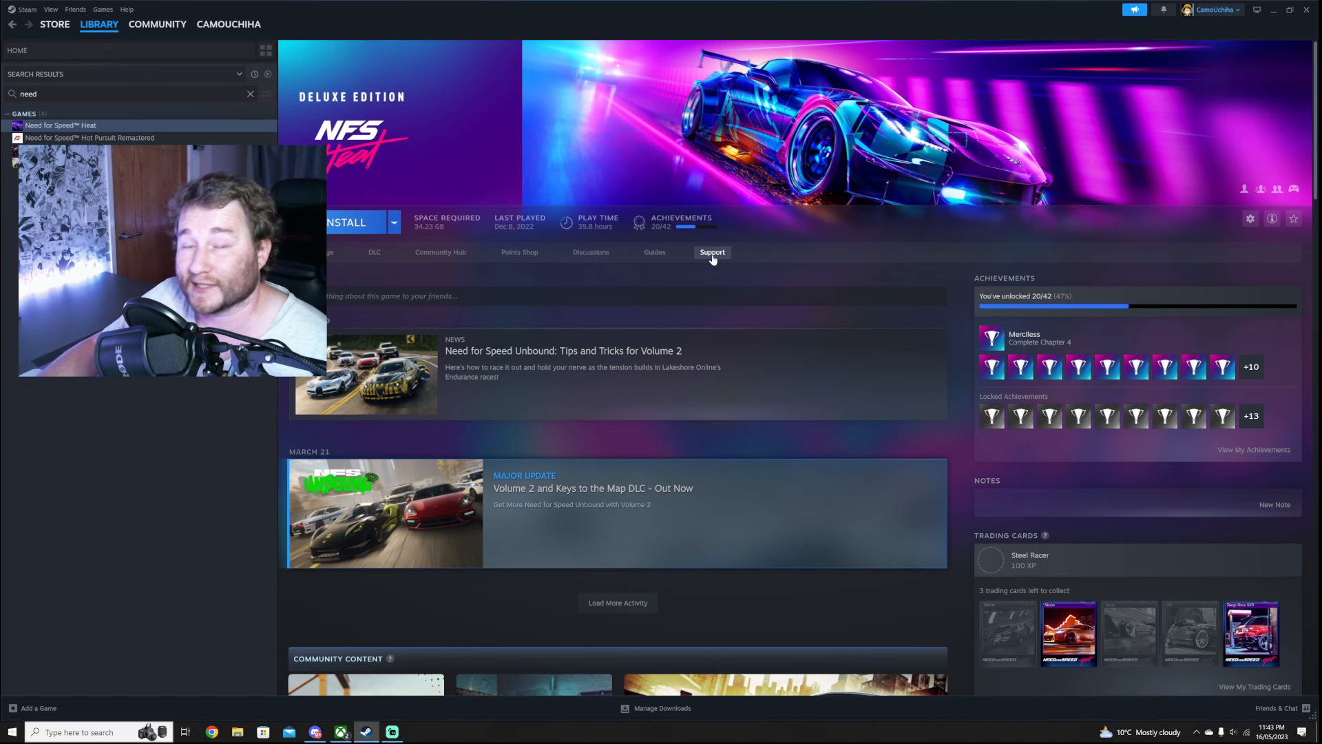
click(712, 252)
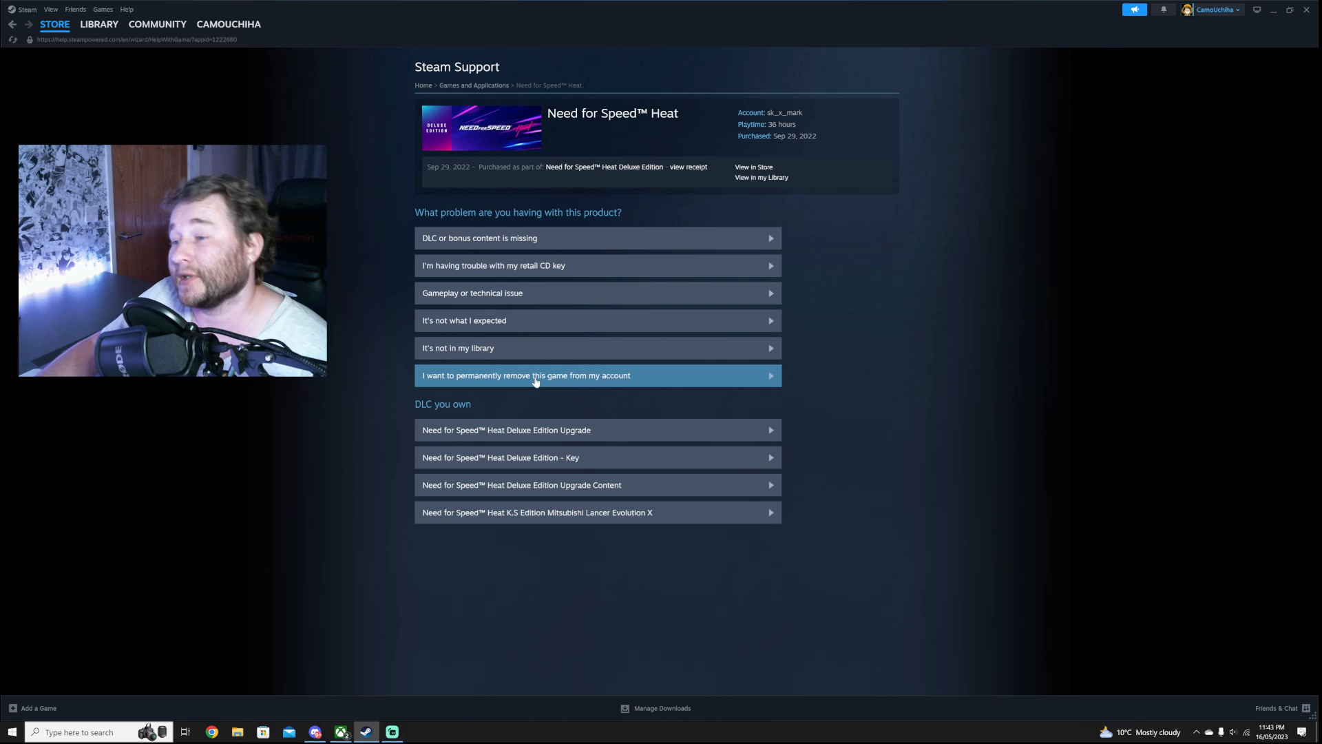
mouse_move(564, 387)
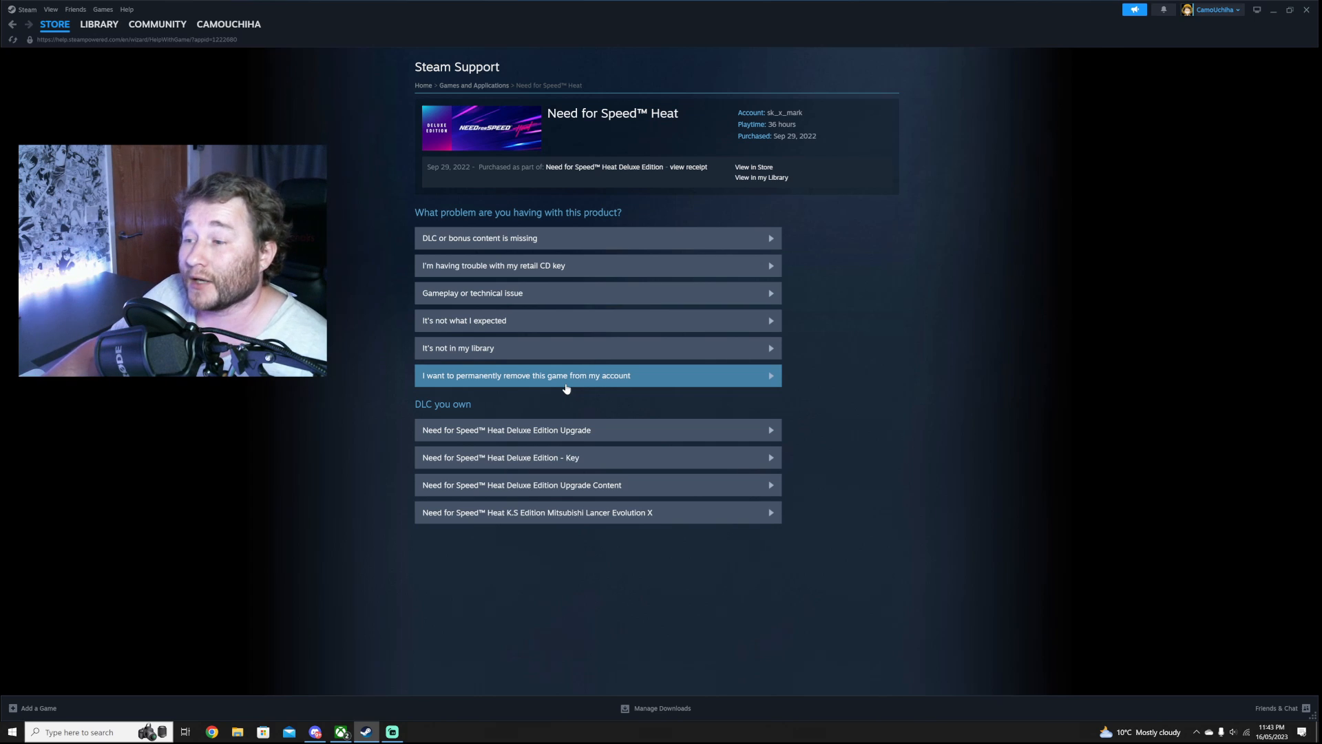
mouse_move(681, 392)
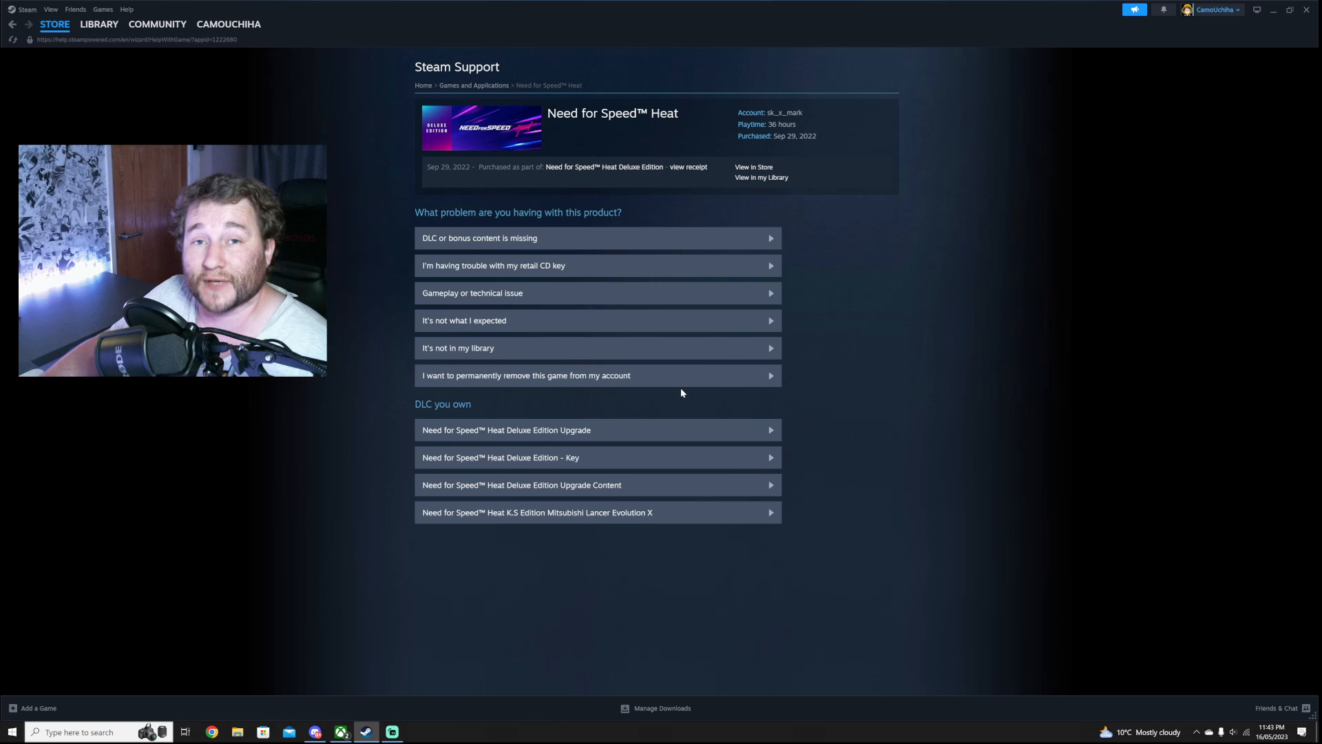
click(54, 24)
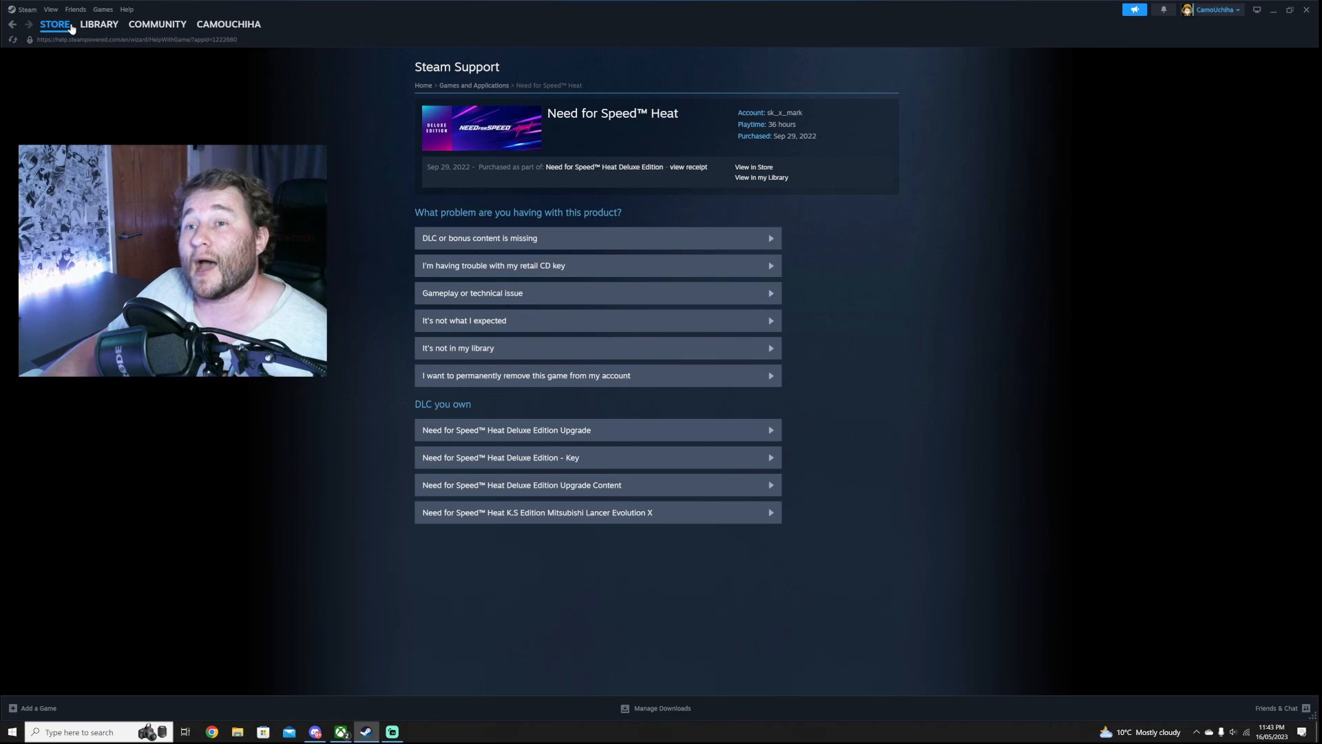
mouse_move(211, 139)
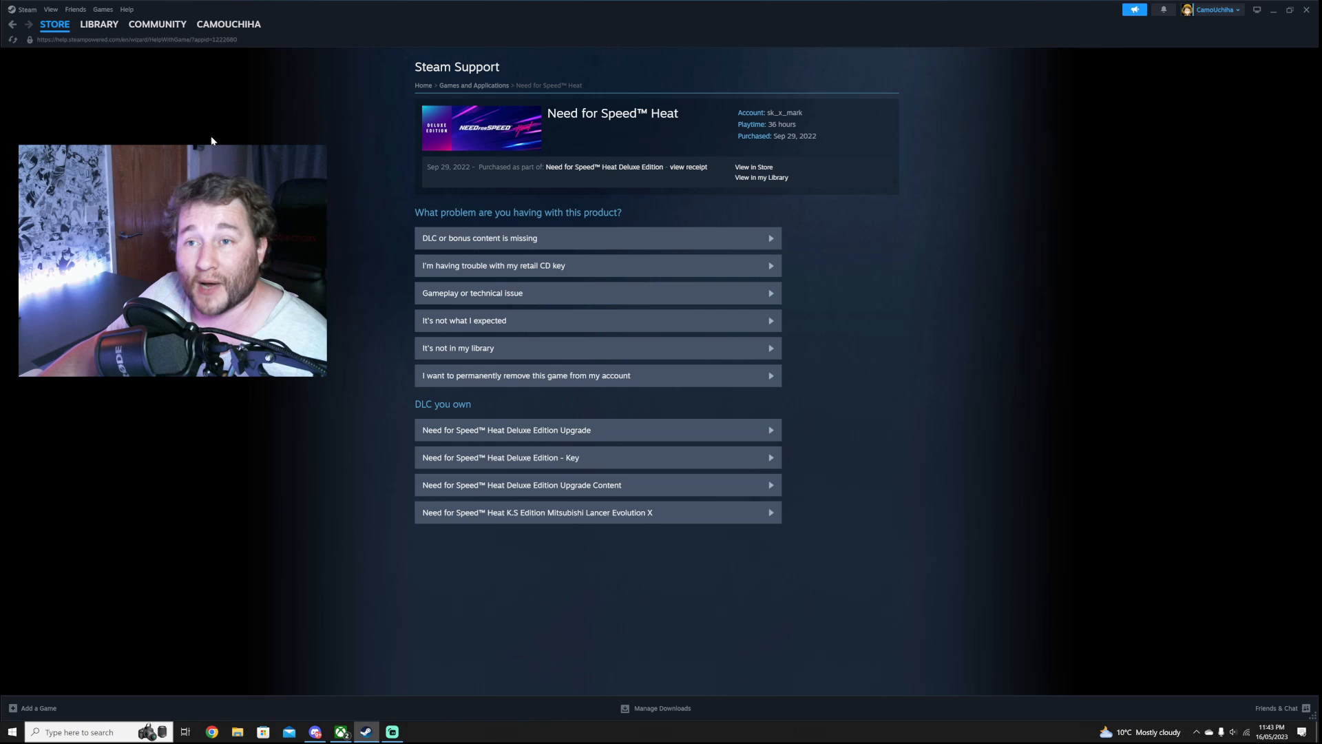
mouse_move(203, 141)
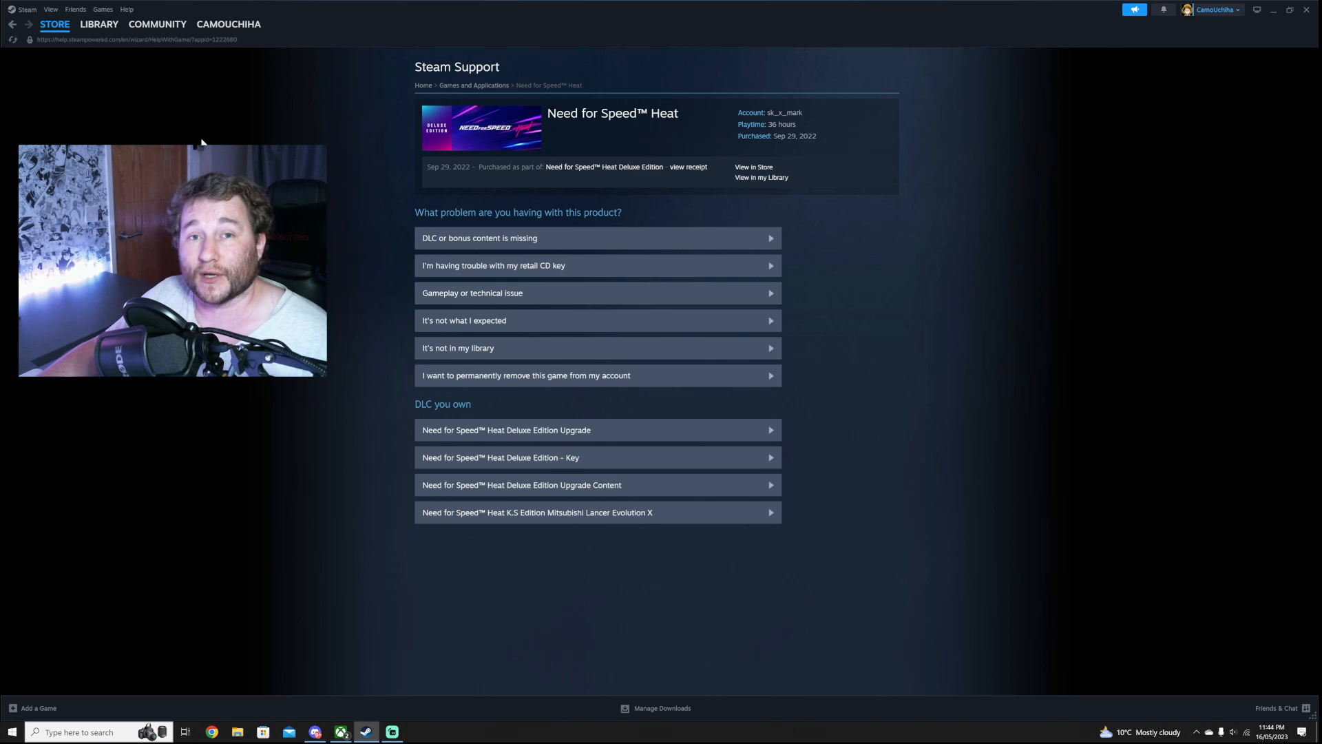
mouse_move(110, 51)
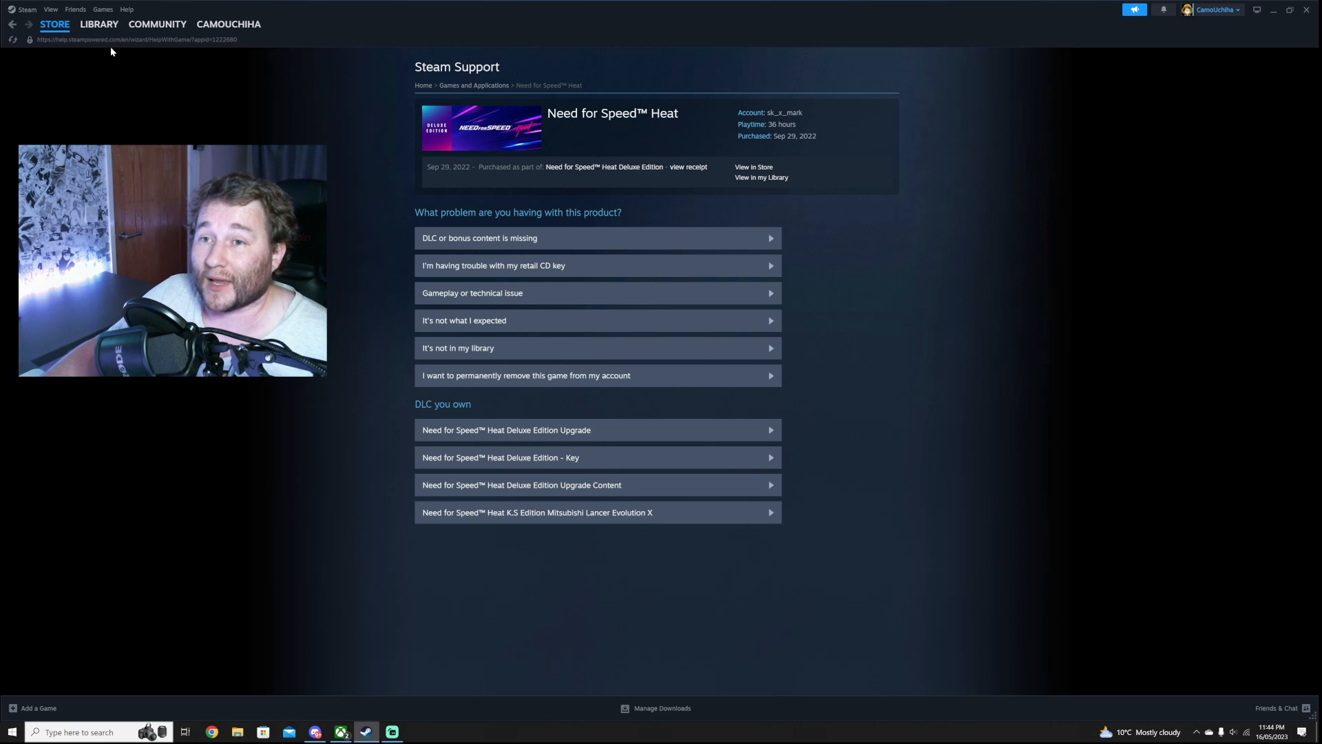
mouse_move(113, 91)
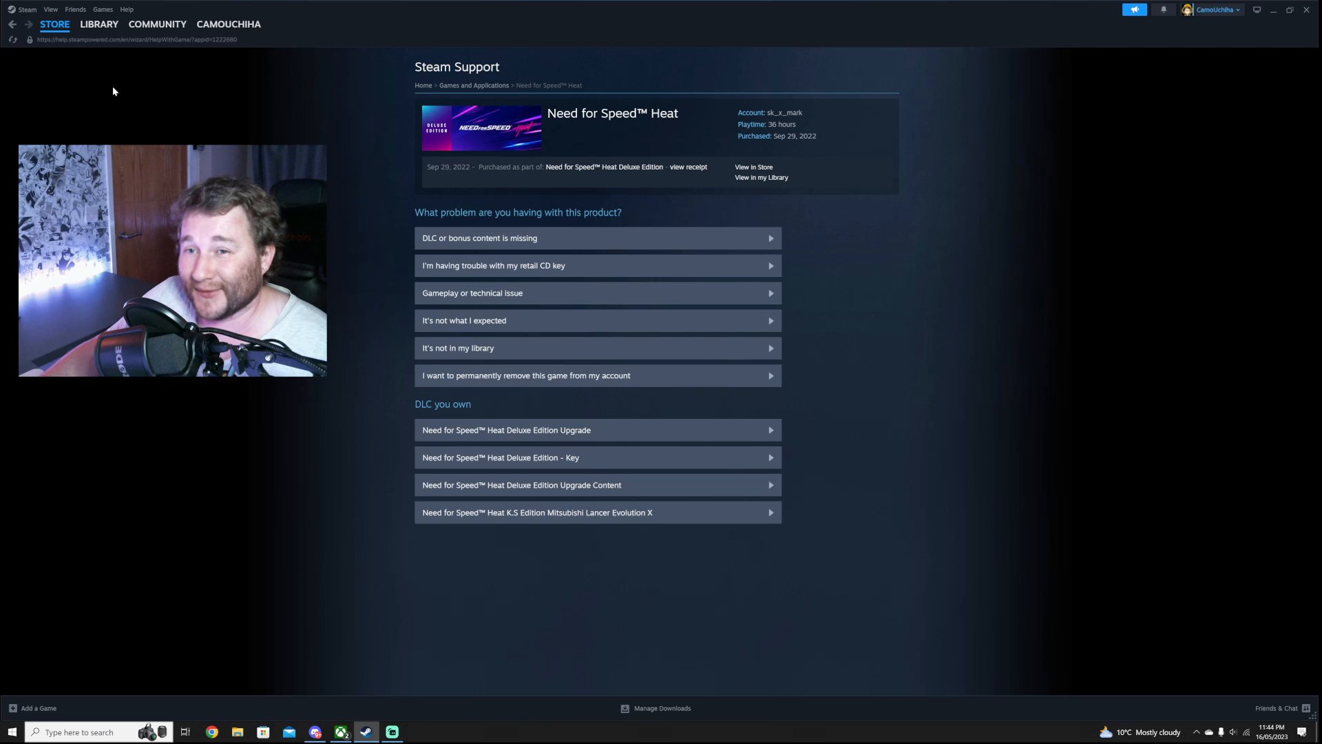
Move from Library to Store, then open Steam Support from the Help menu.
click(98, 23)
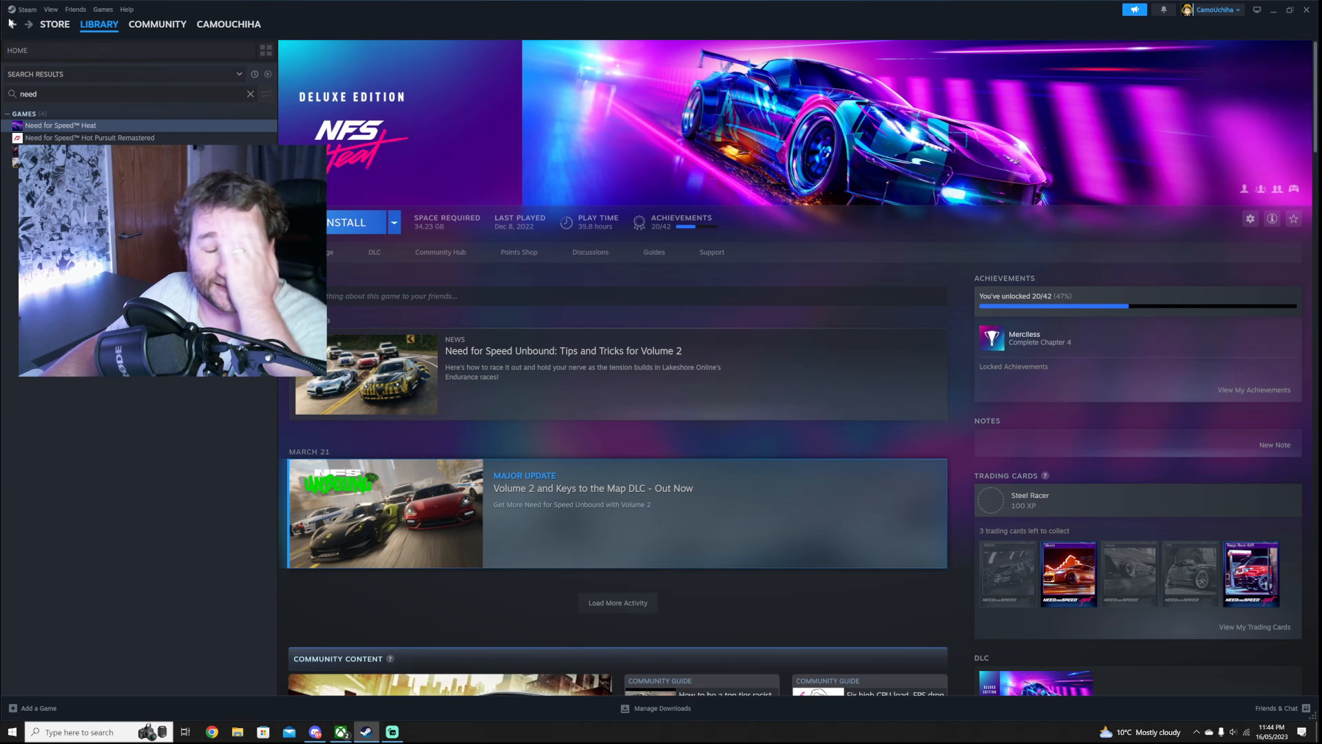
click(54, 24)
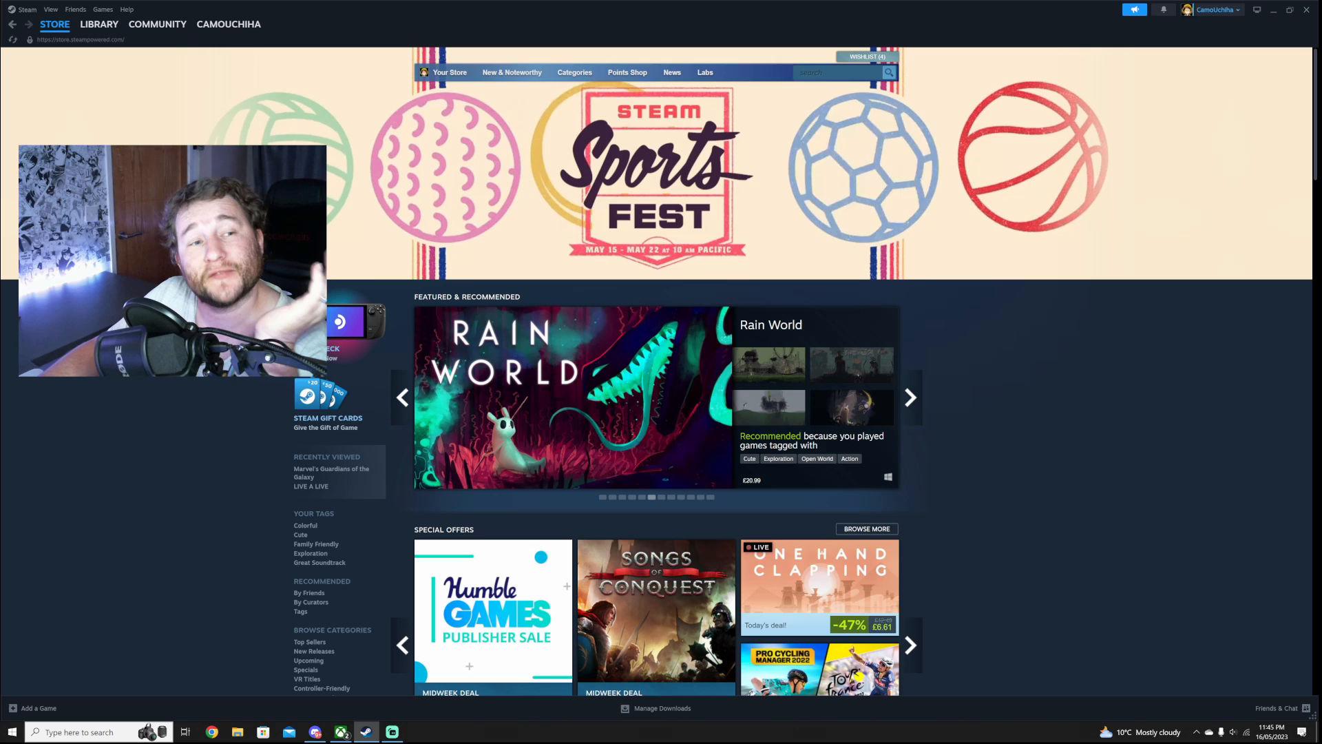
click(127, 9)
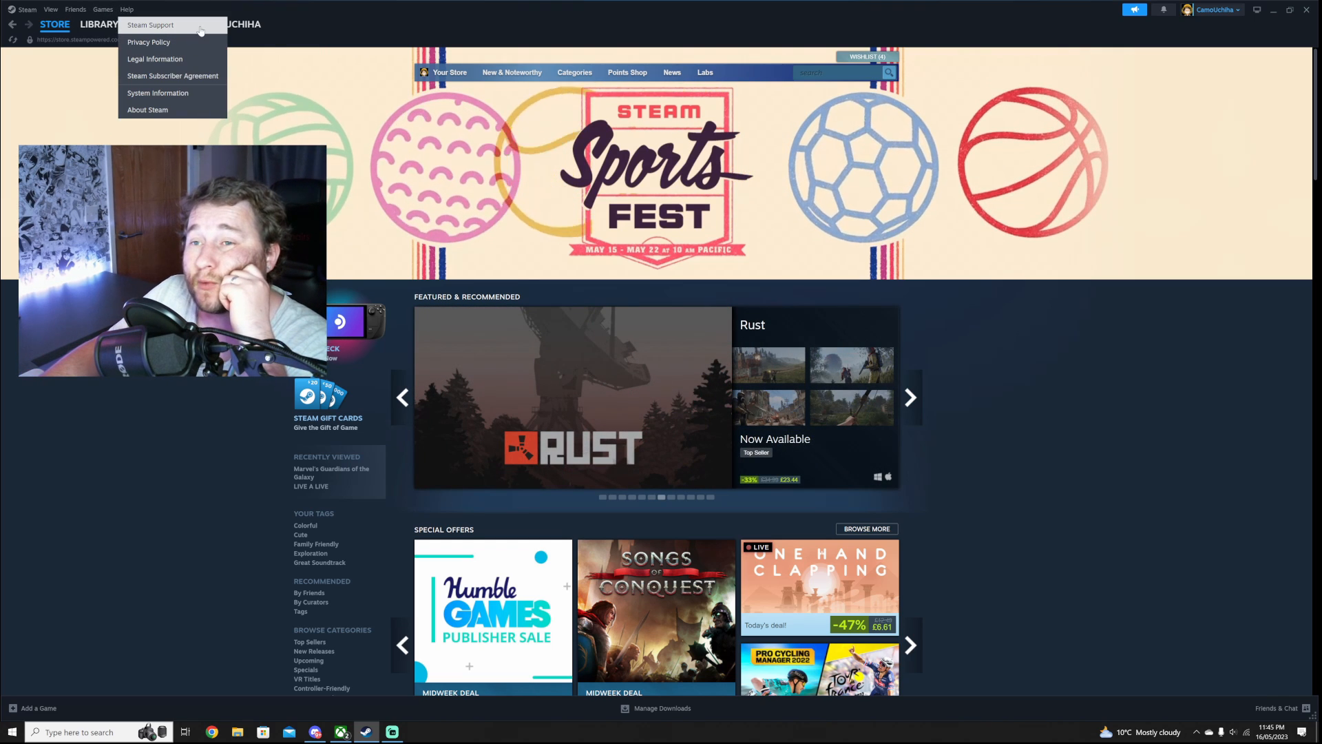
click(157, 24)
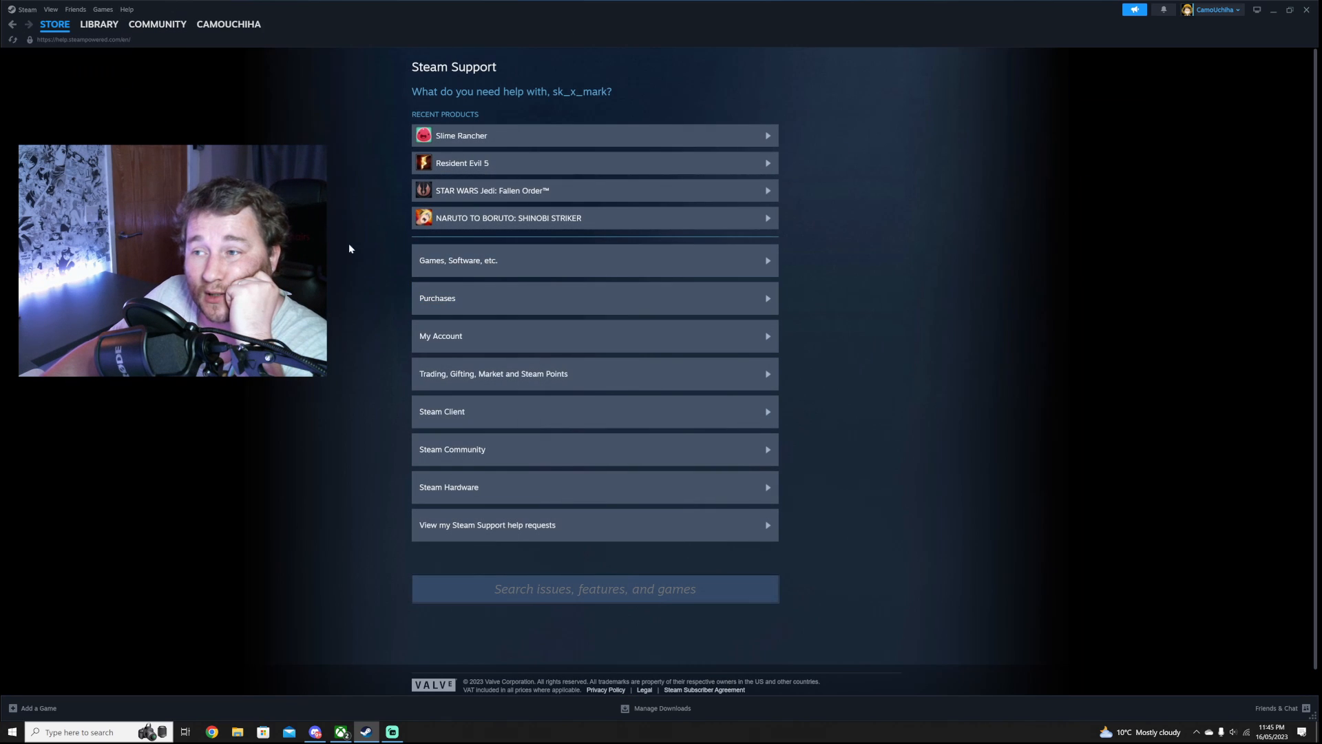
mouse_move(458, 714)
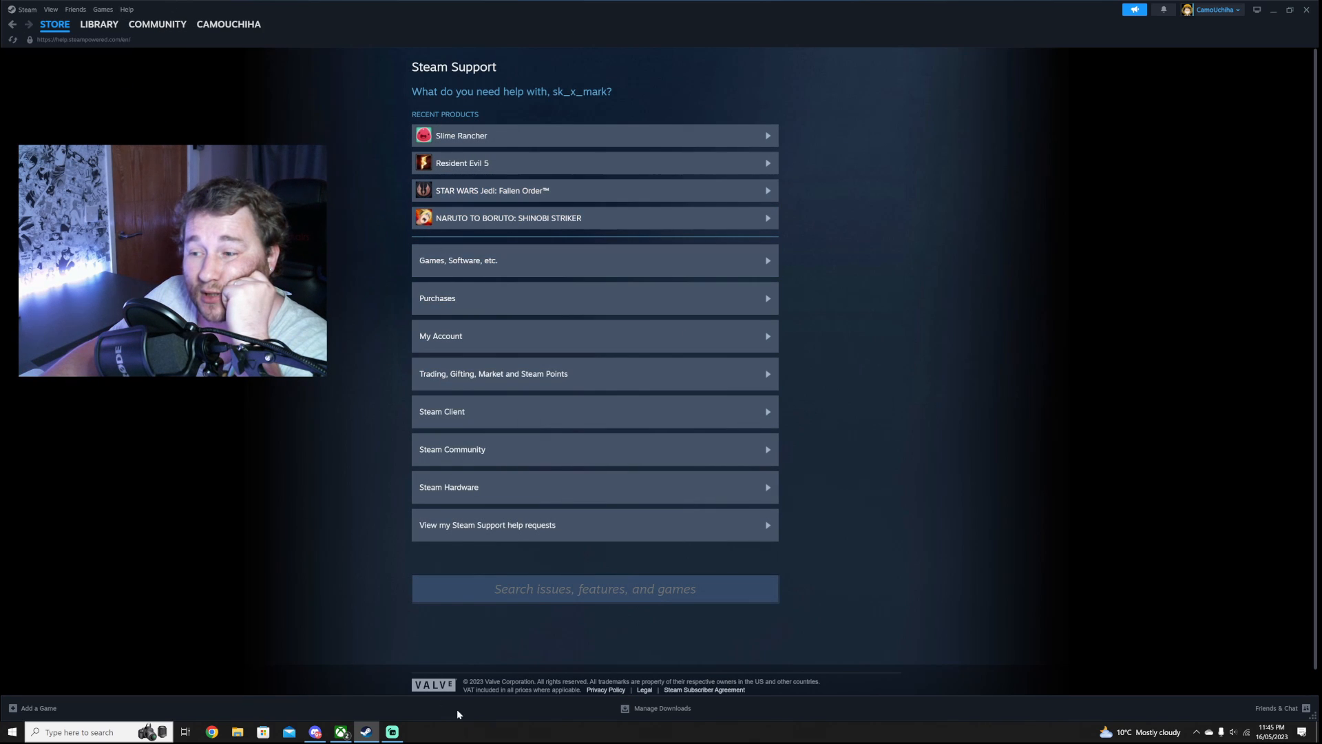
Search Steam Support for 'need' to list Need for Speed products and topics.
click(595, 587)
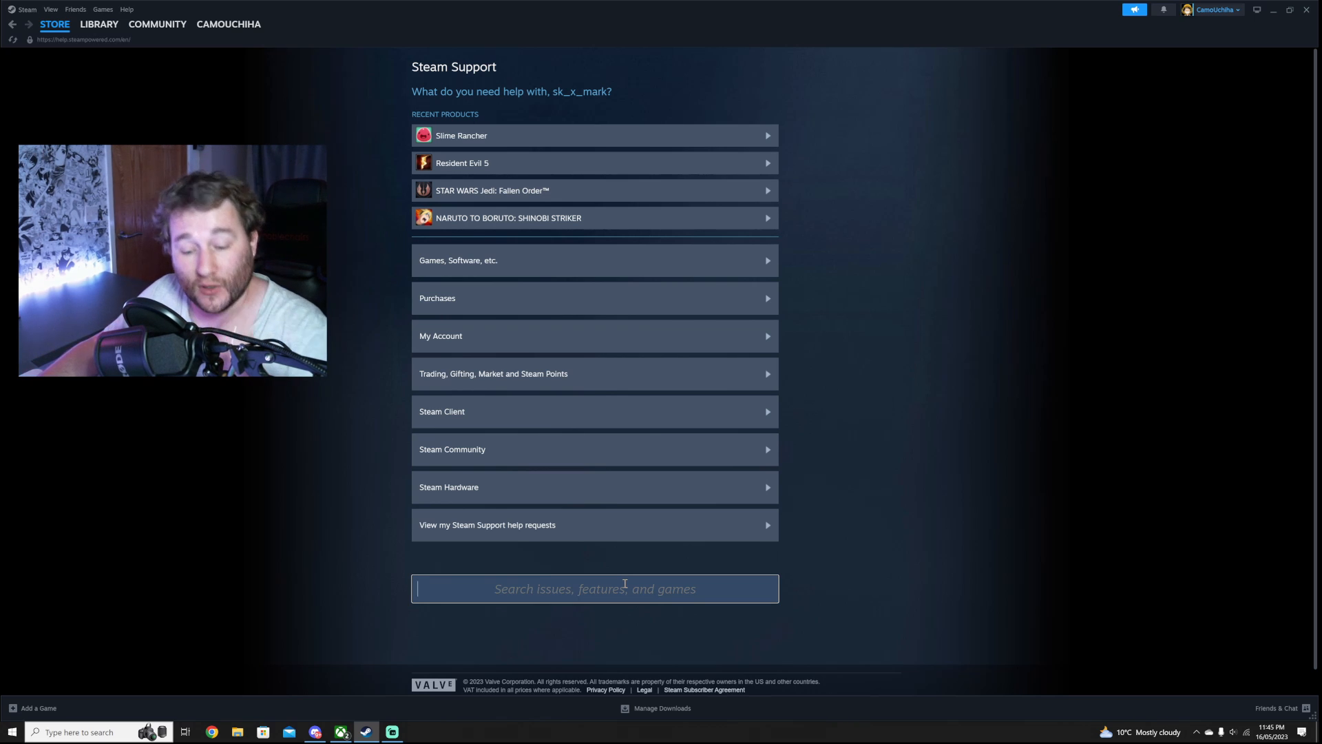
text(need)
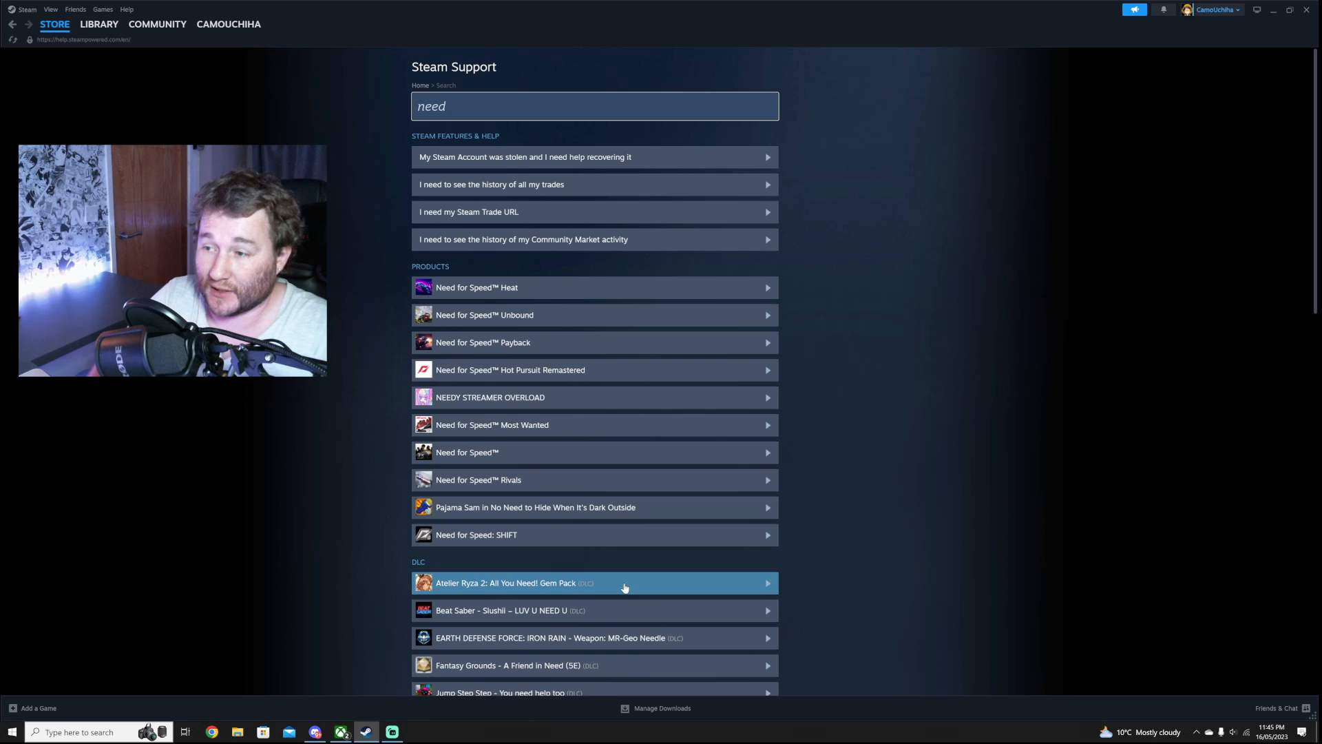
mouse_move(666, 288)
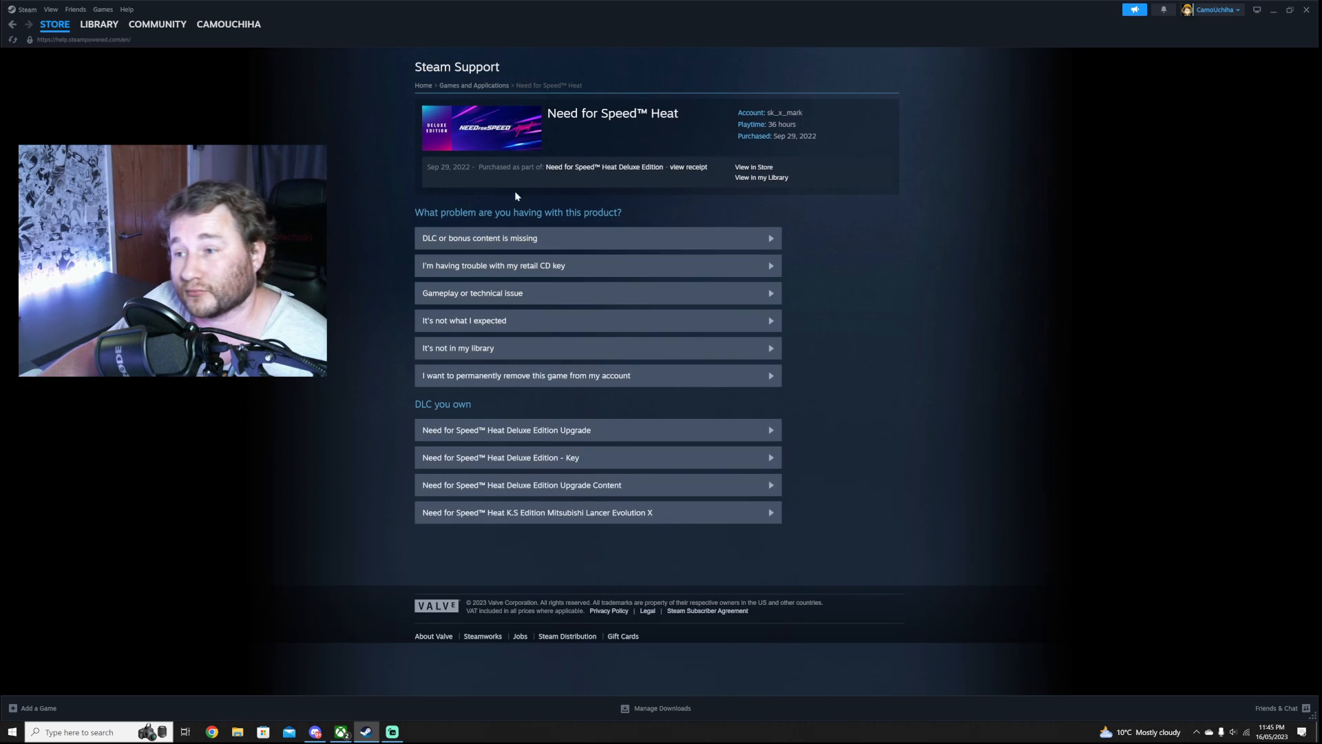
mouse_move(597, 320)
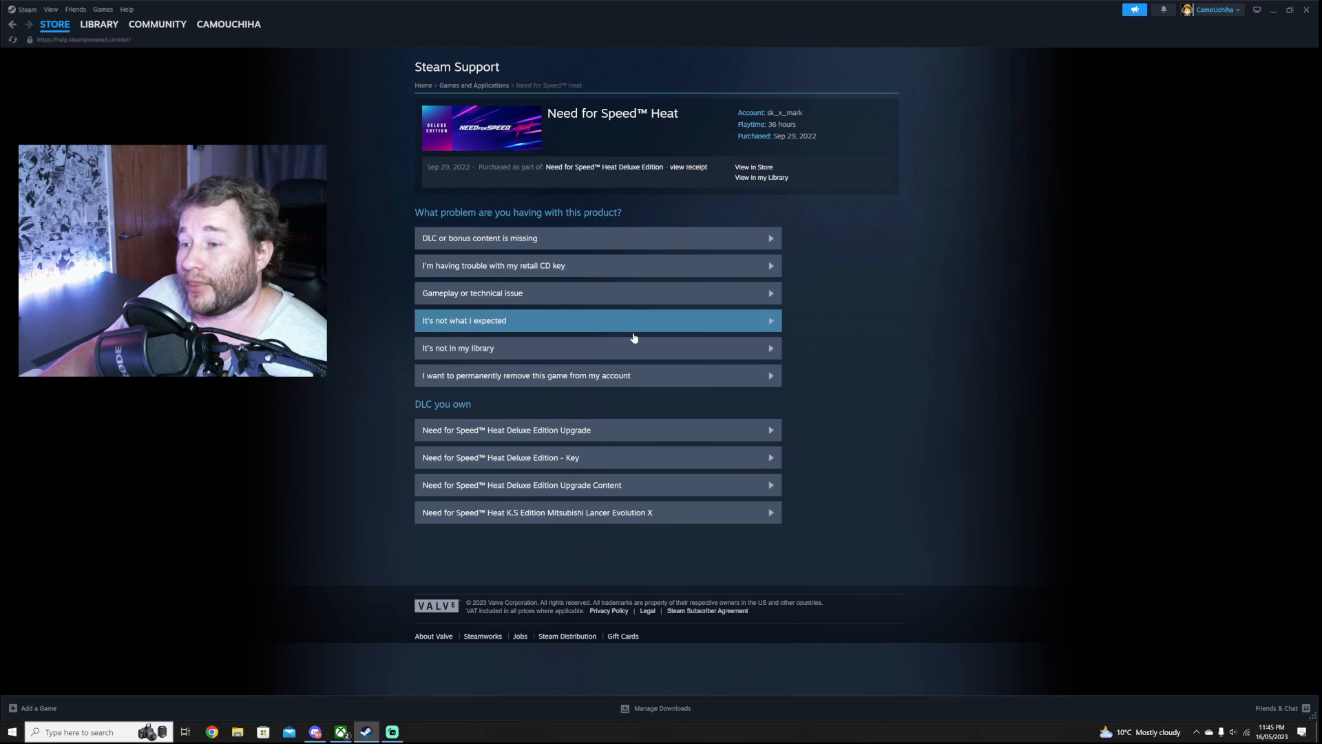
mouse_move(487, 379)
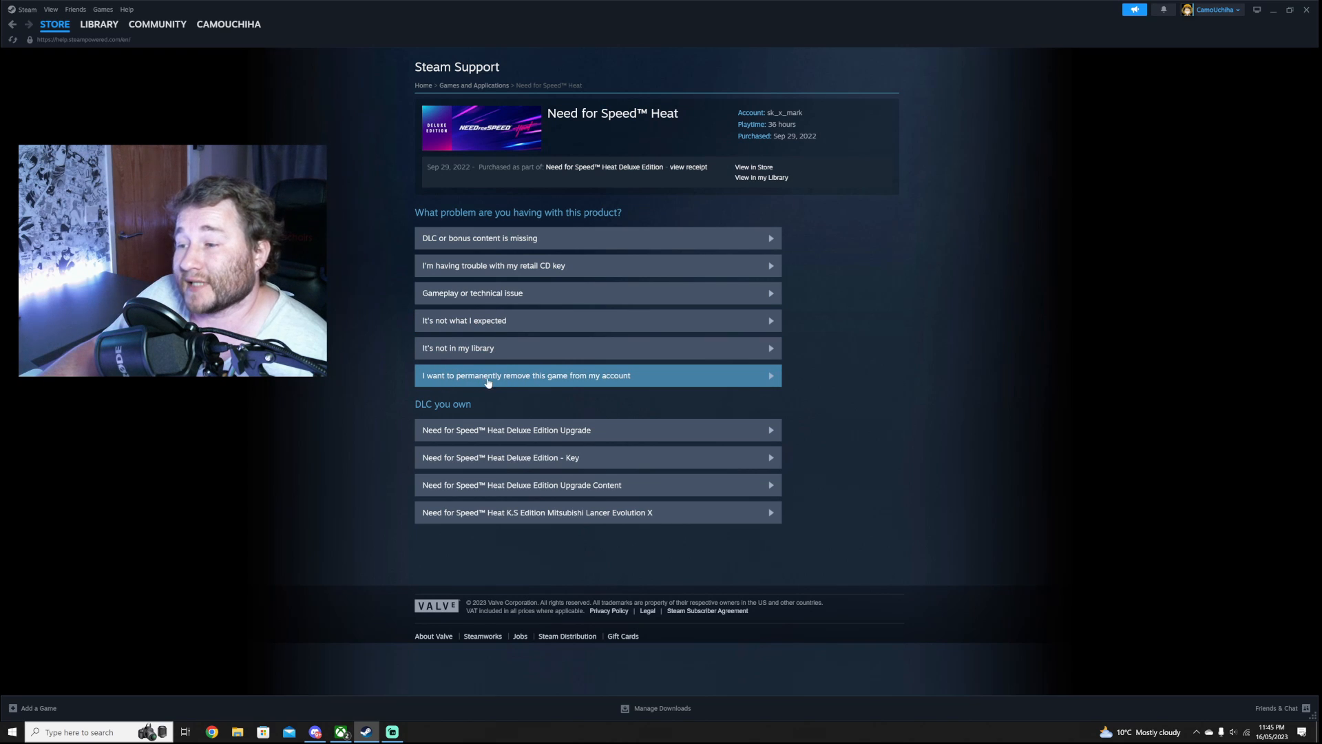
mouse_move(590, 388)
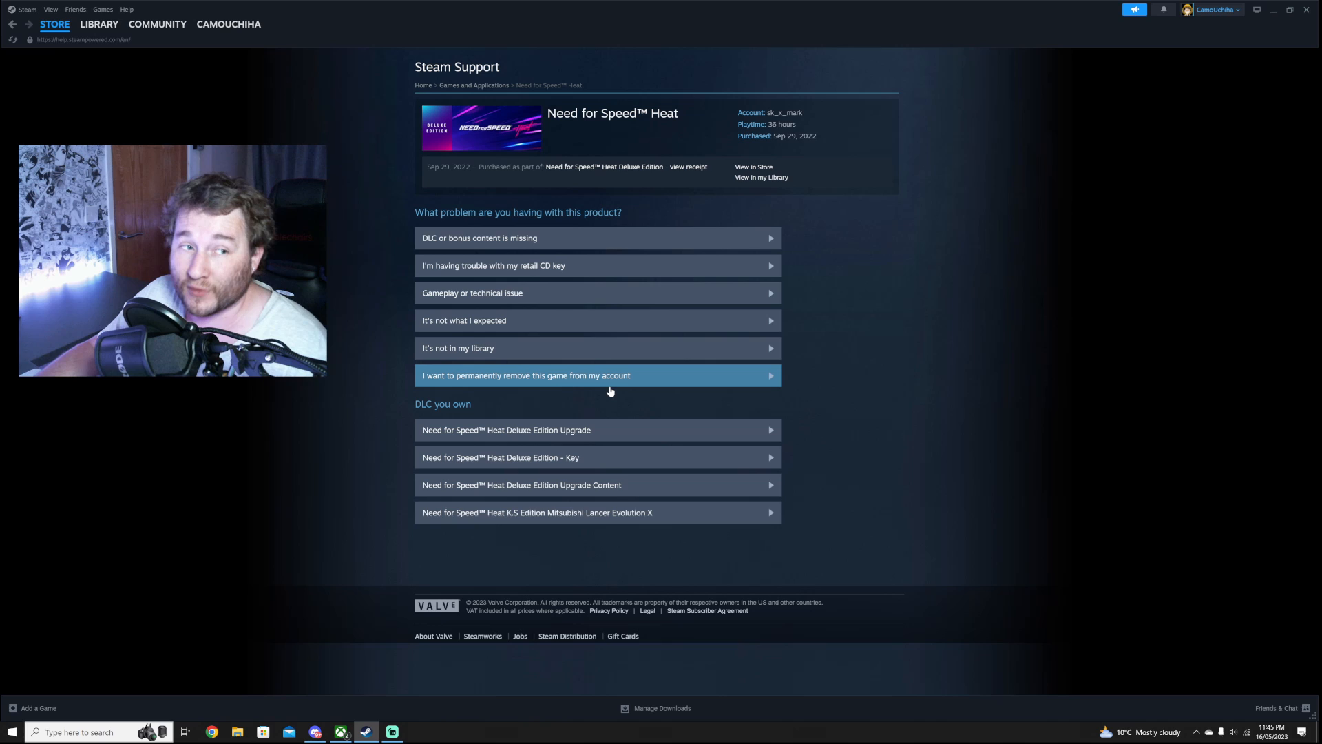
mouse_move(502, 366)
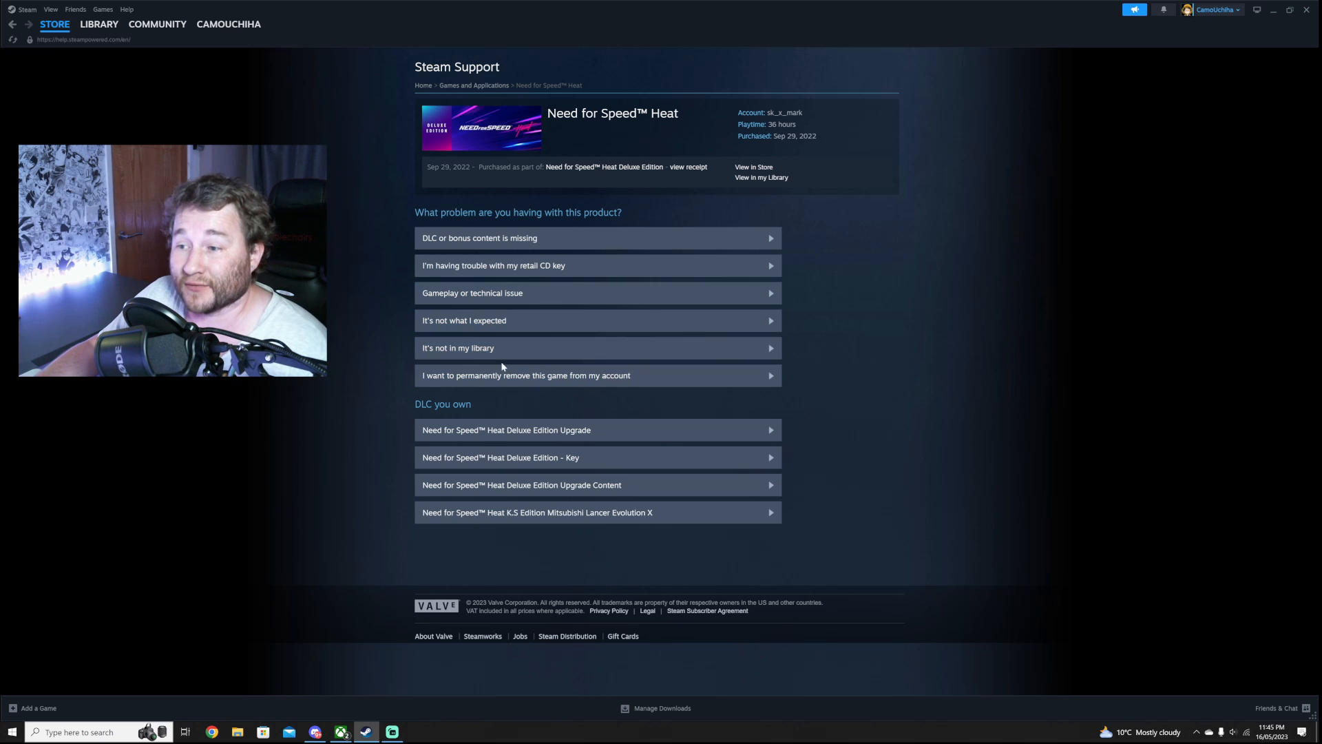
mouse_move(453, 355)
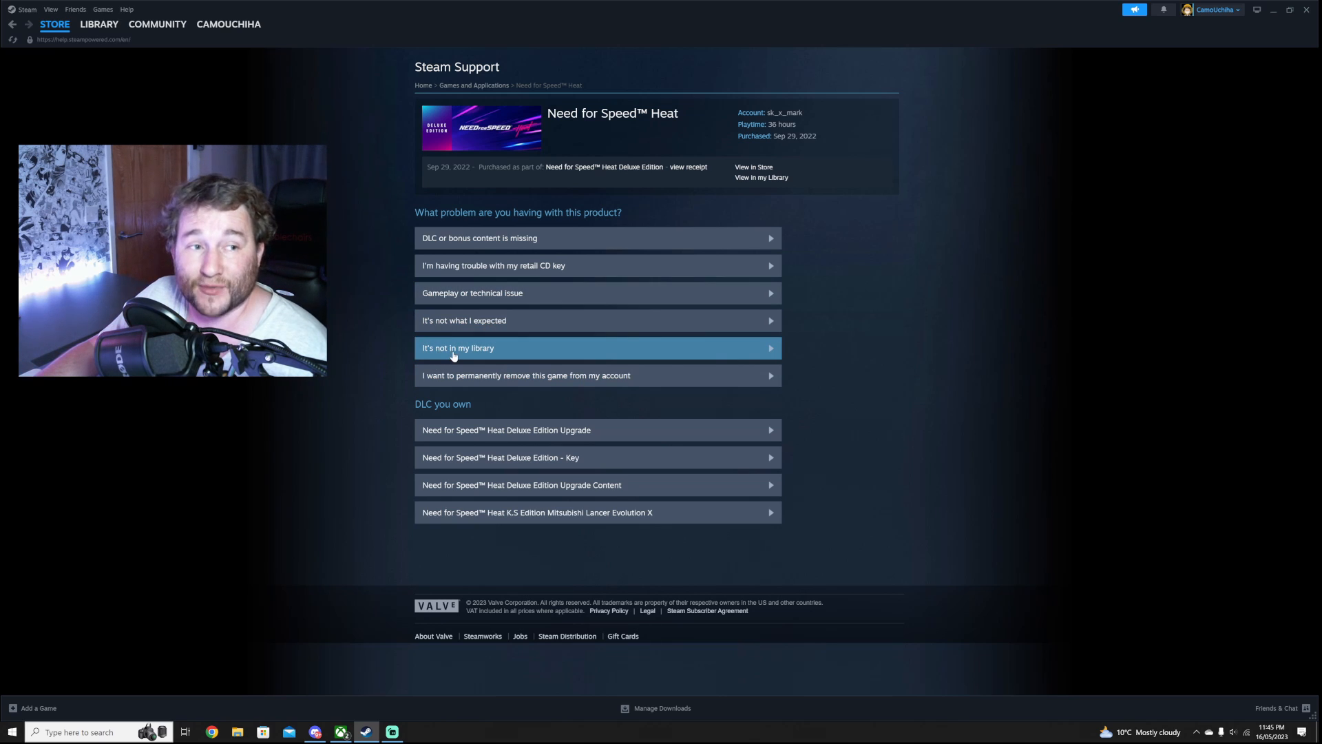